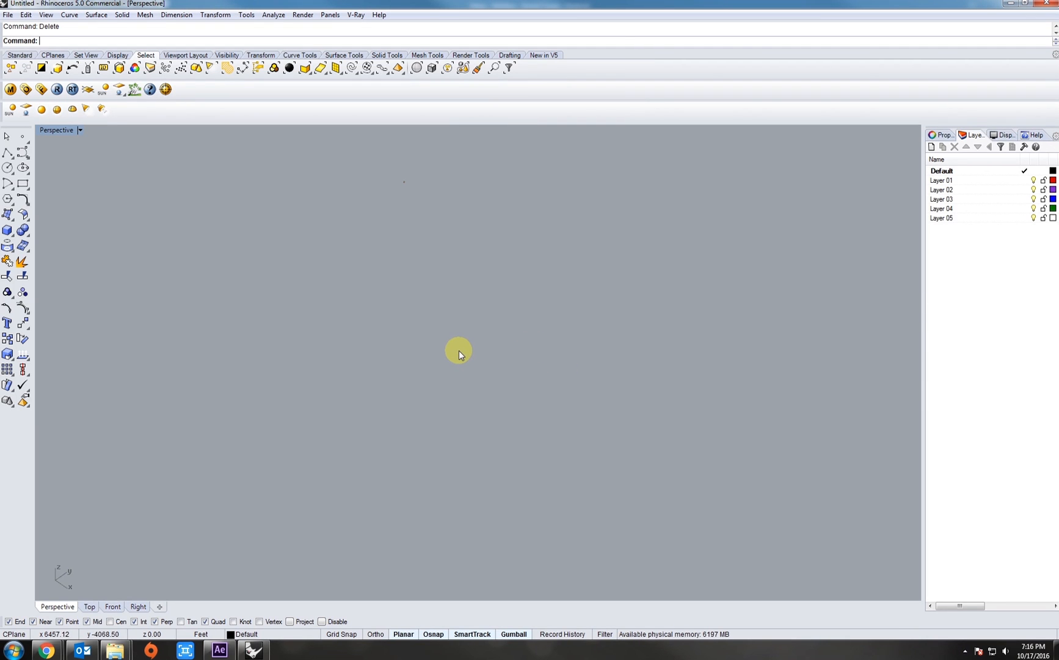
{"action": "mouse_move", "coordinate": [466, 357]}
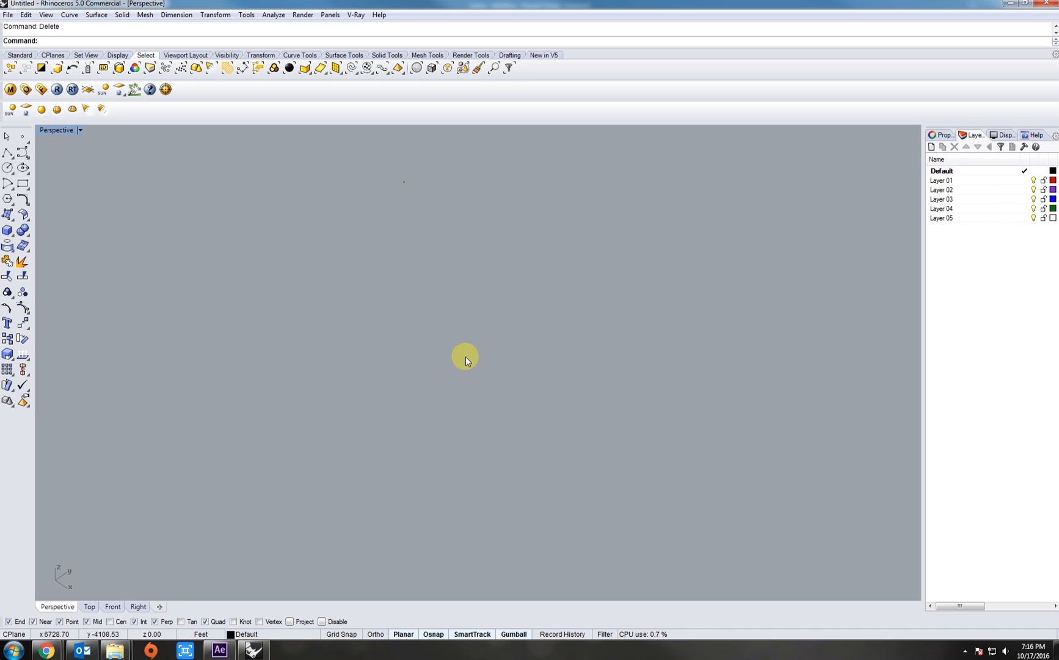
{"action": "mouse_move", "coordinate": [438, 376]}
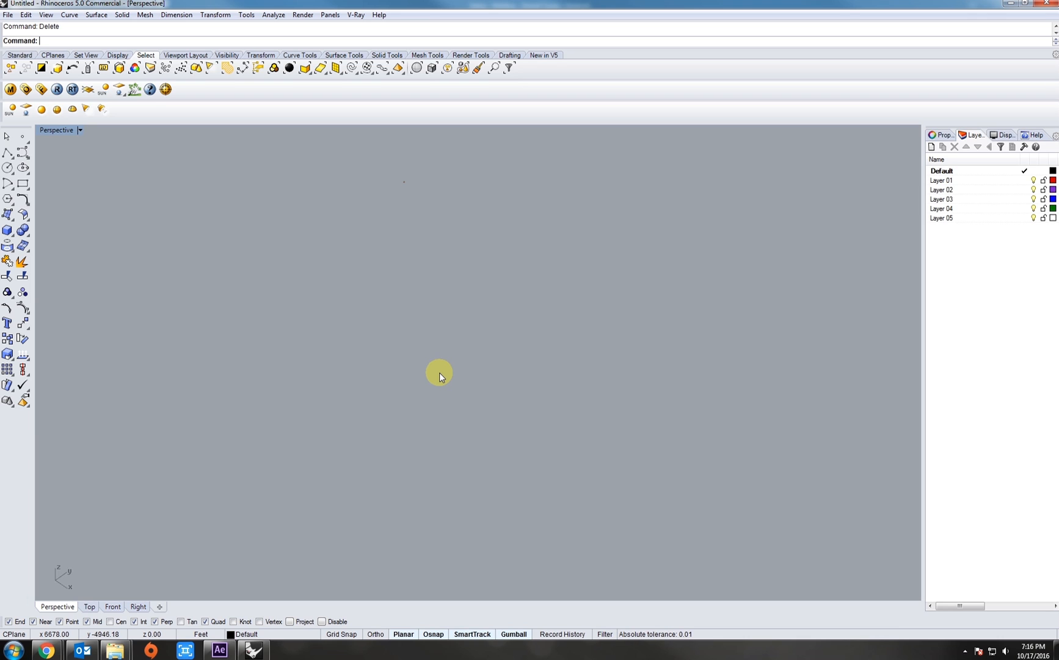
{"action": "mouse_move", "coordinate": [397, 385]}
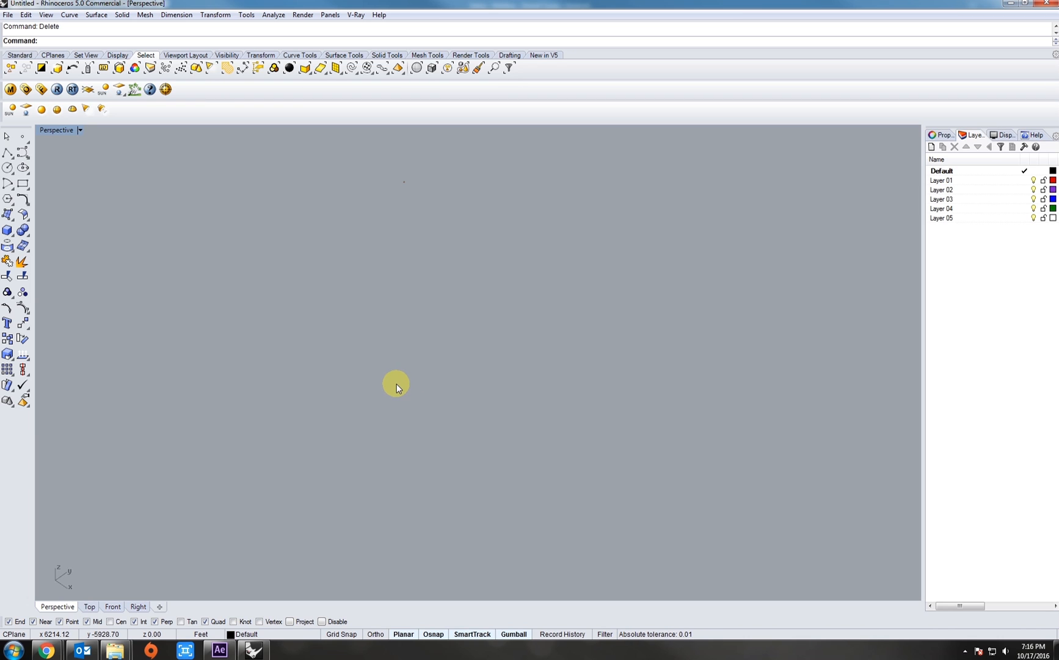
{"action": "mouse_move", "coordinate": [397, 376]}
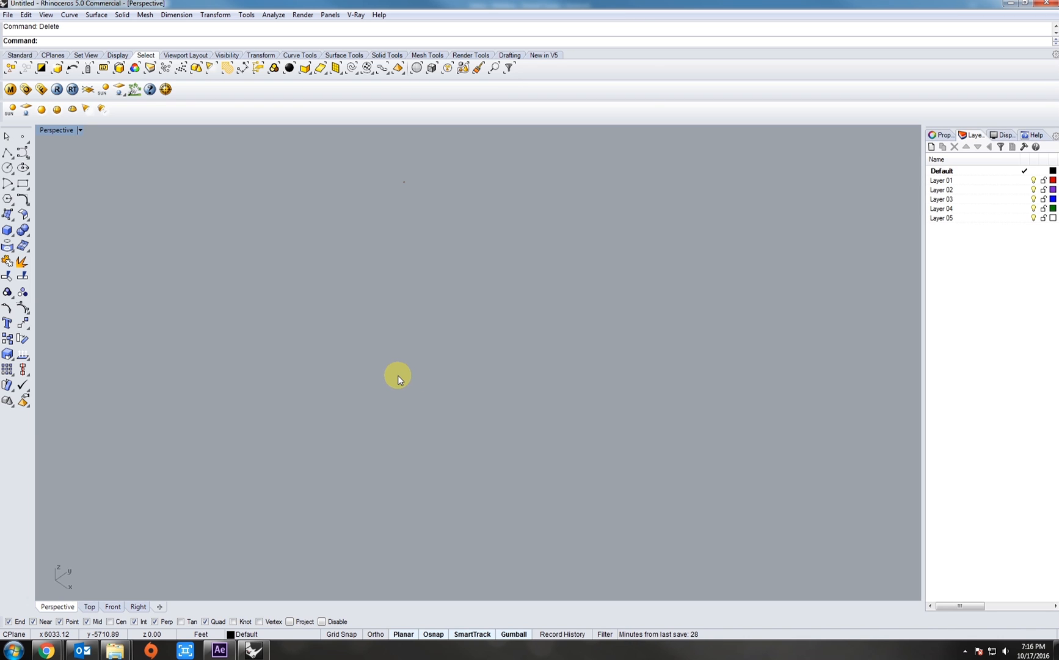
{"action": "mouse_move", "coordinate": [210, 302]}
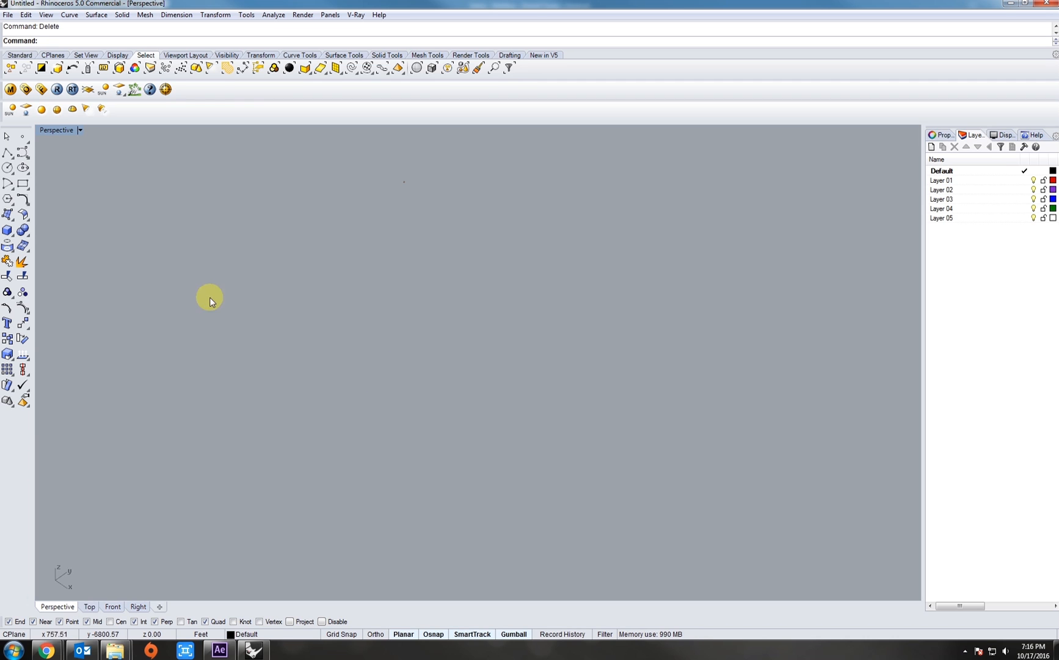
{"action": "mouse_move", "coordinate": [240, 330]}
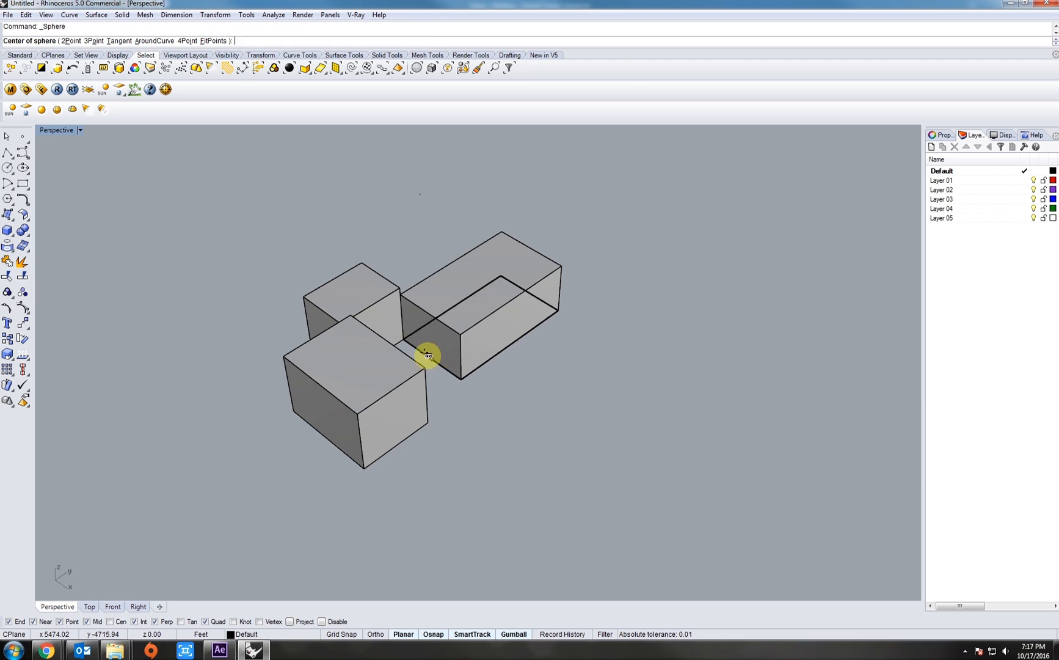
Place spheres sitting on the boxes by picking their centers and radii
{"action": "left_click", "coordinate": [427, 356]}
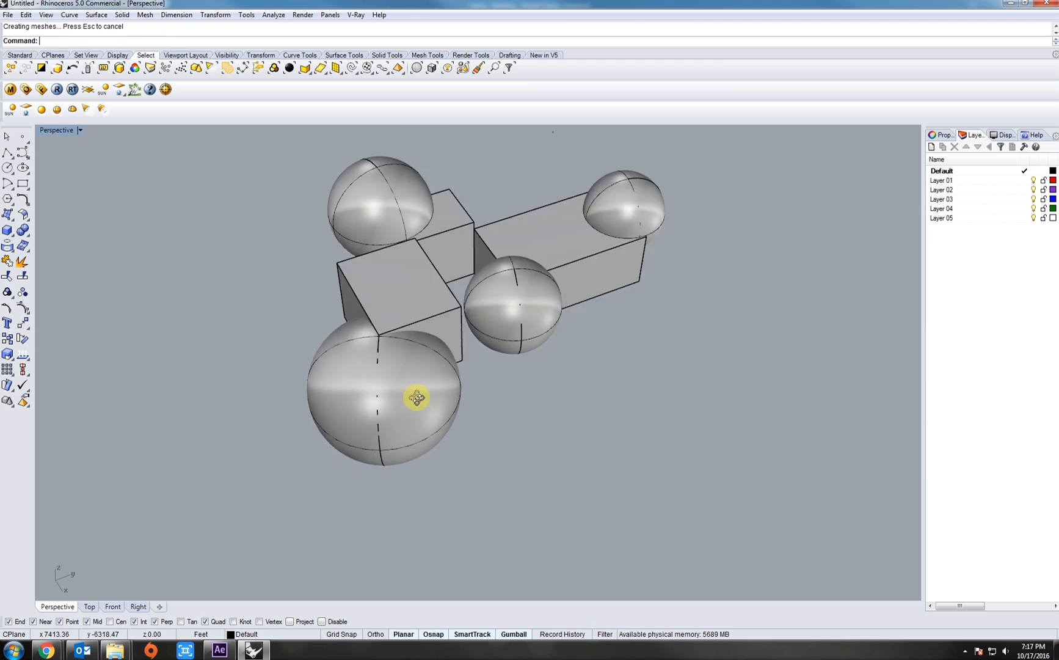
{"action": "left_click", "coordinate": [419, 408]}
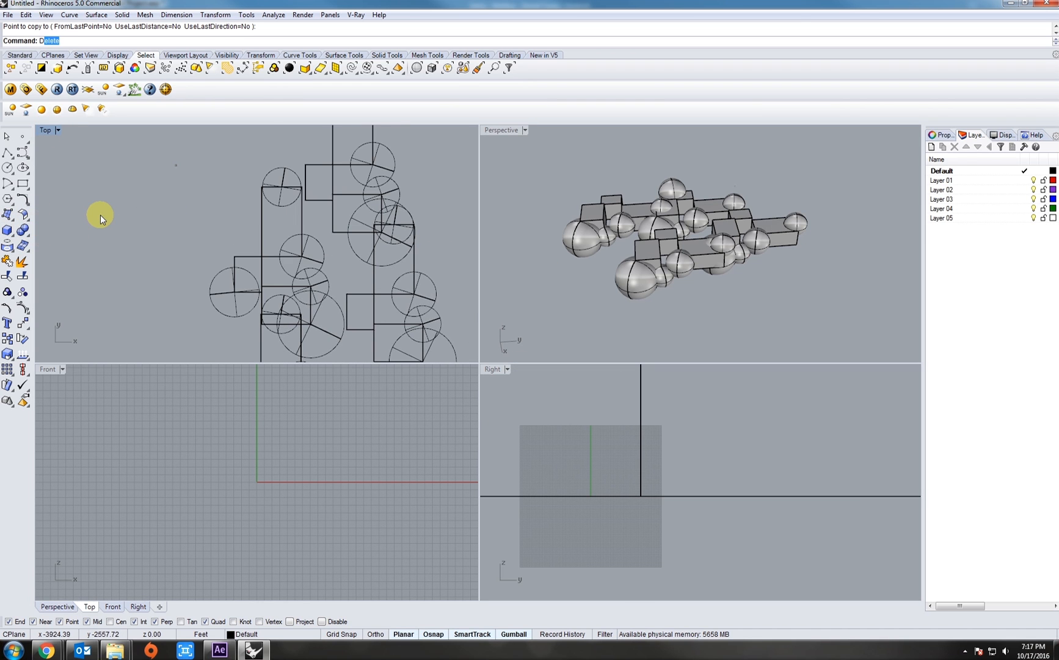
Drape a mesh surface over the whole cluster and maximize the Perspective viewport
{"action": "type", "text": "Drape"}
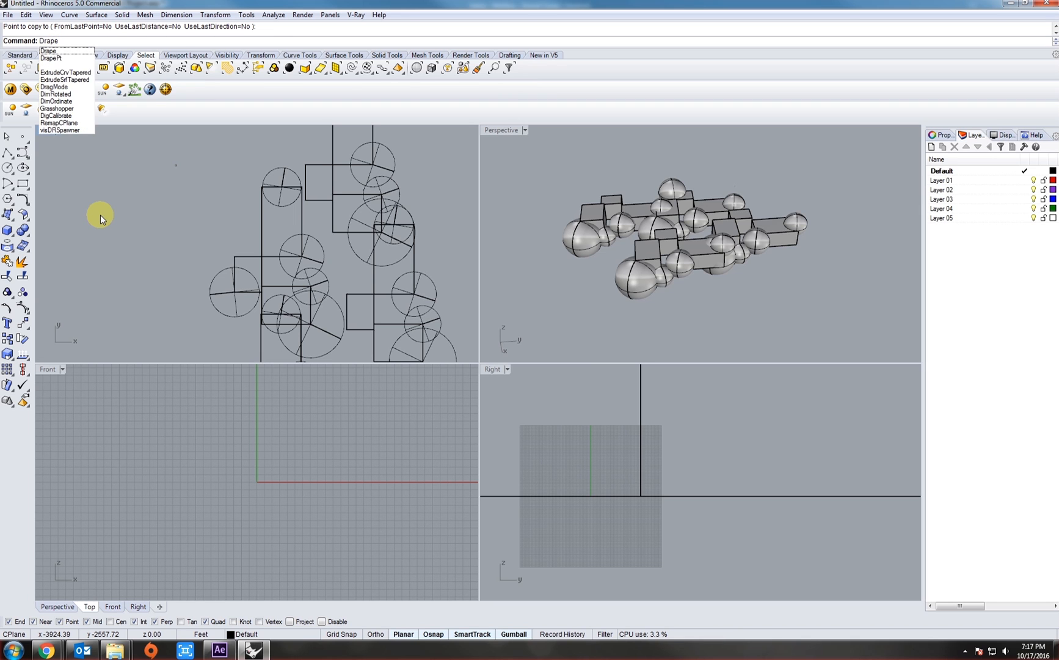
{"action": "left_click", "coordinate": [47, 50]}
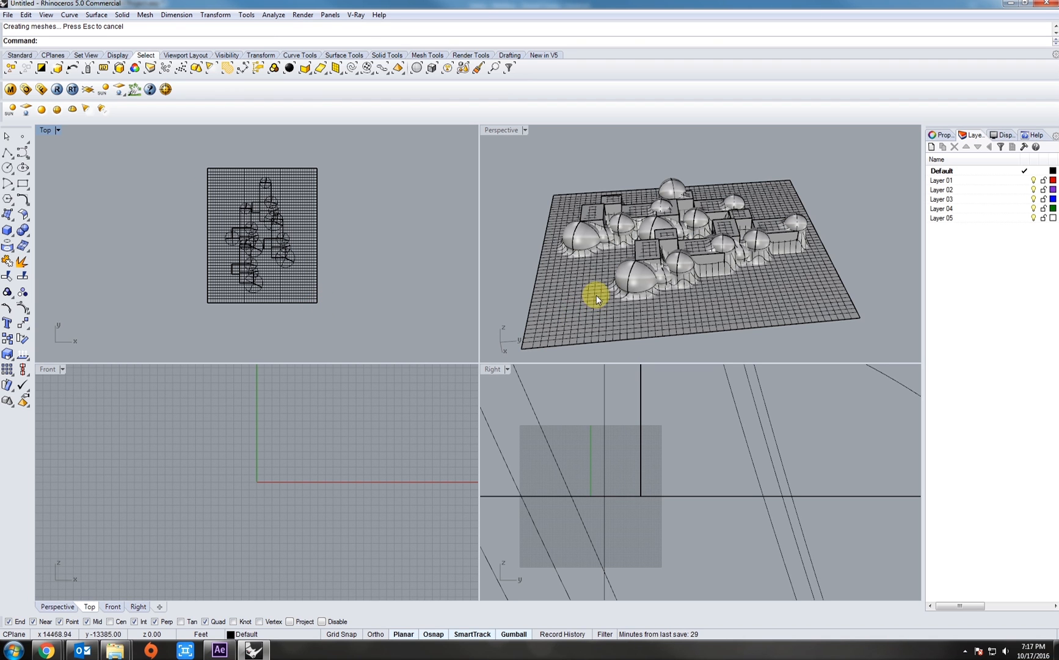
{"action": "double_click", "coordinate": [500, 129]}
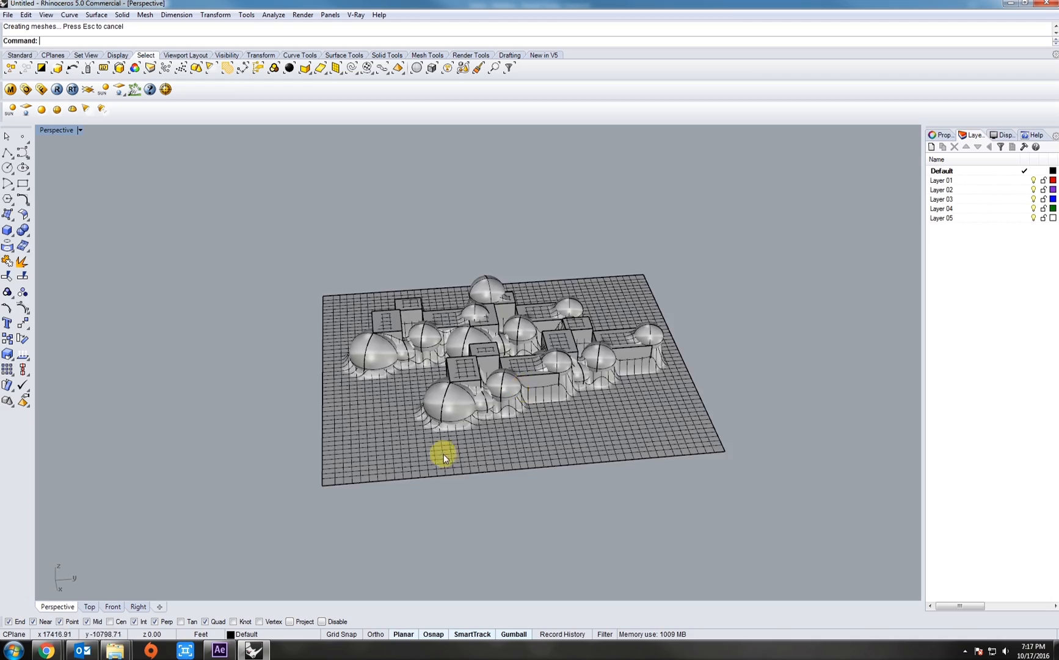